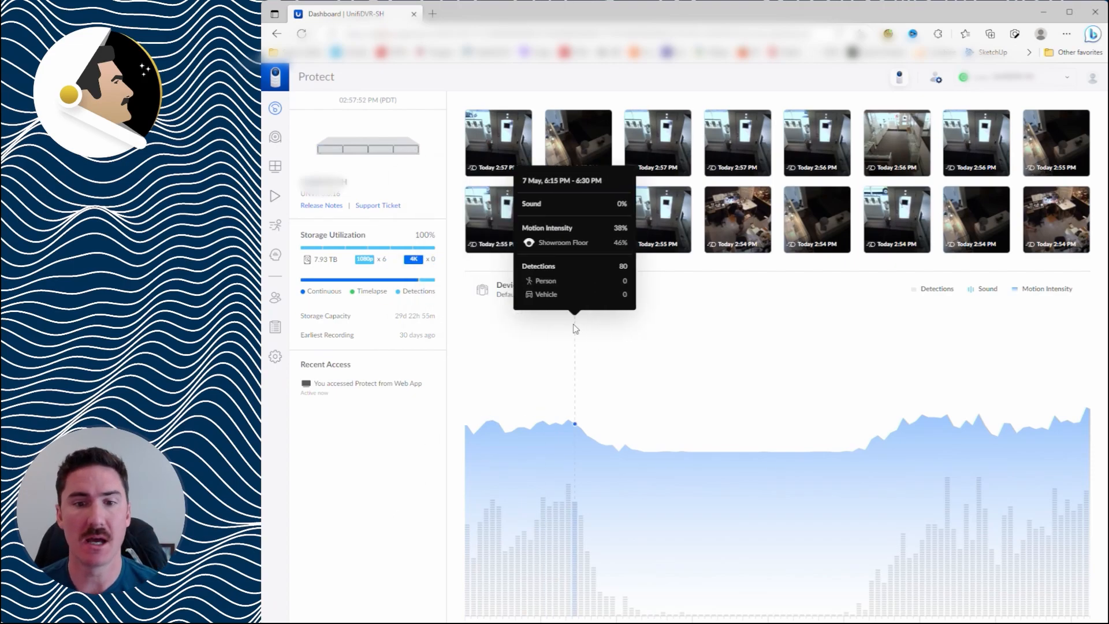
{"action": "mouse_move", "coordinate": [558, 470]}
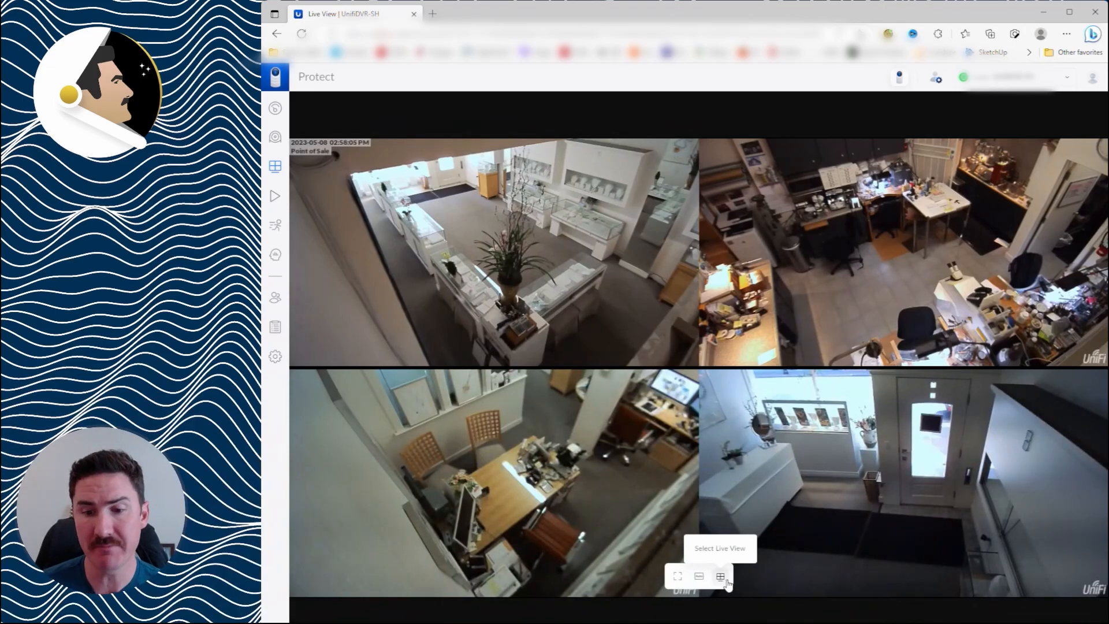
Step: Edit the old '4 View - PoS, Gem Desk, Front Door, Back Room' live view and delete it
{"action": "left_click", "coordinate": [721, 577]}
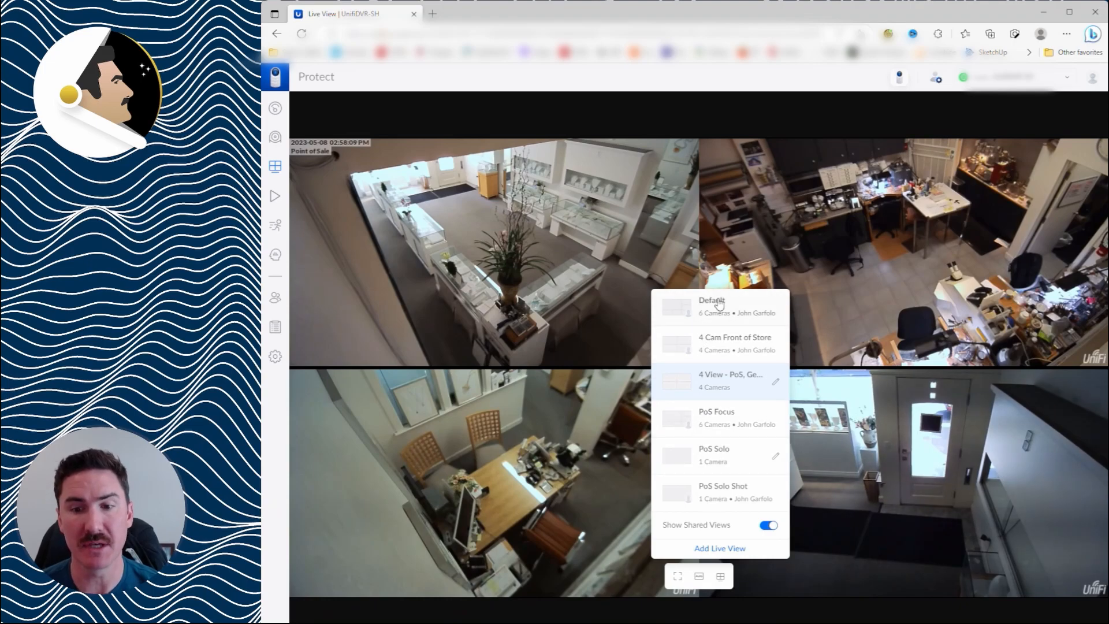
{"action": "mouse_move", "coordinate": [779, 387]}
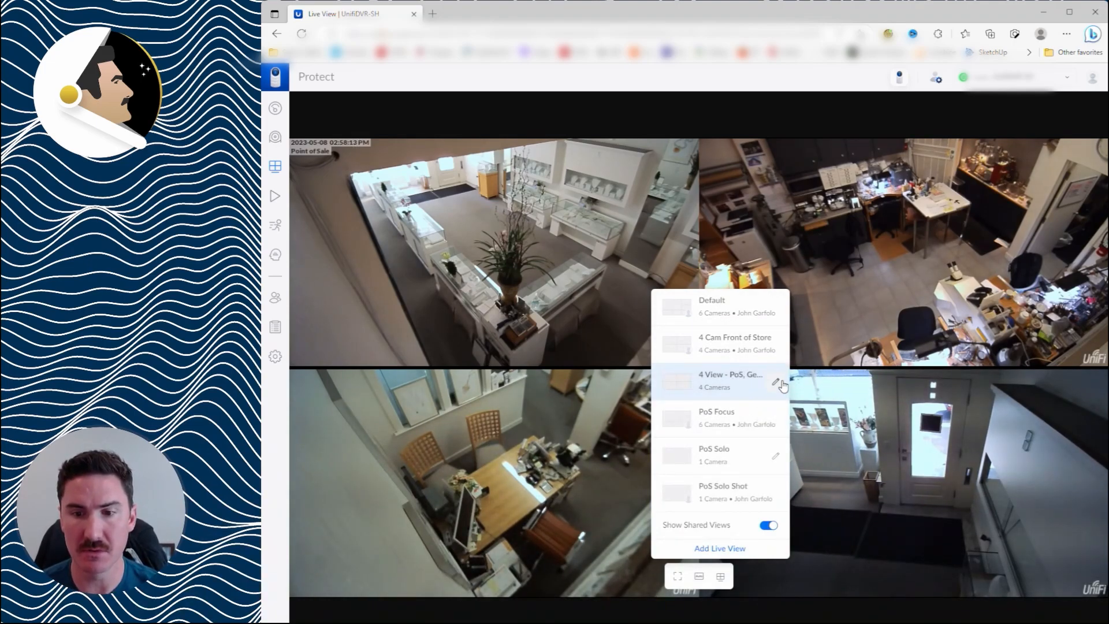
{"action": "left_click", "coordinate": [776, 382]}
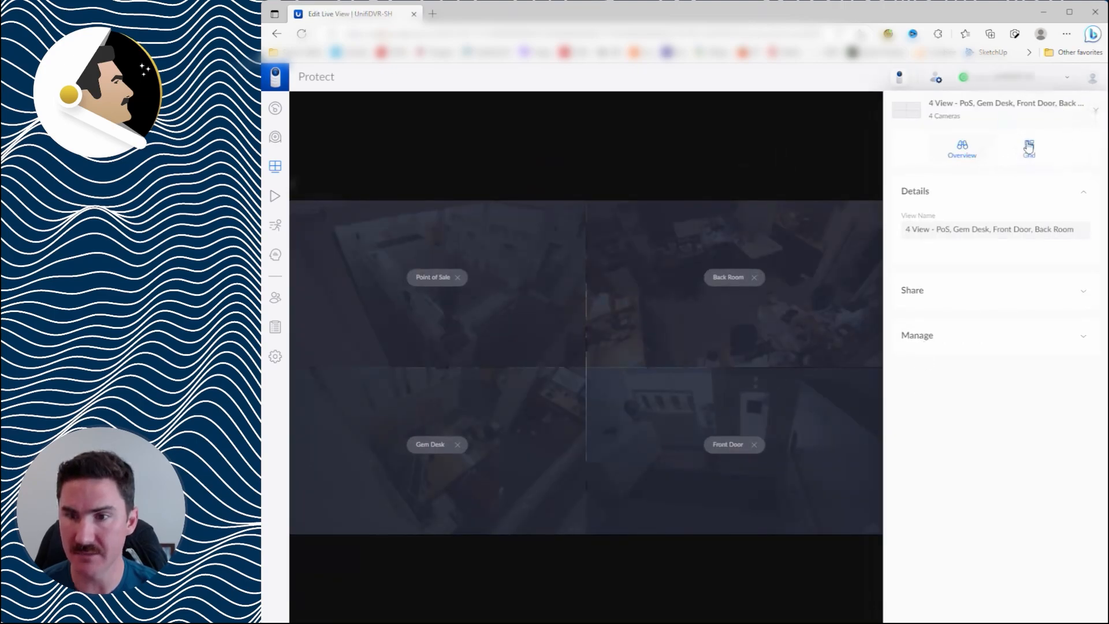
{"action": "left_click", "coordinate": [917, 335]}
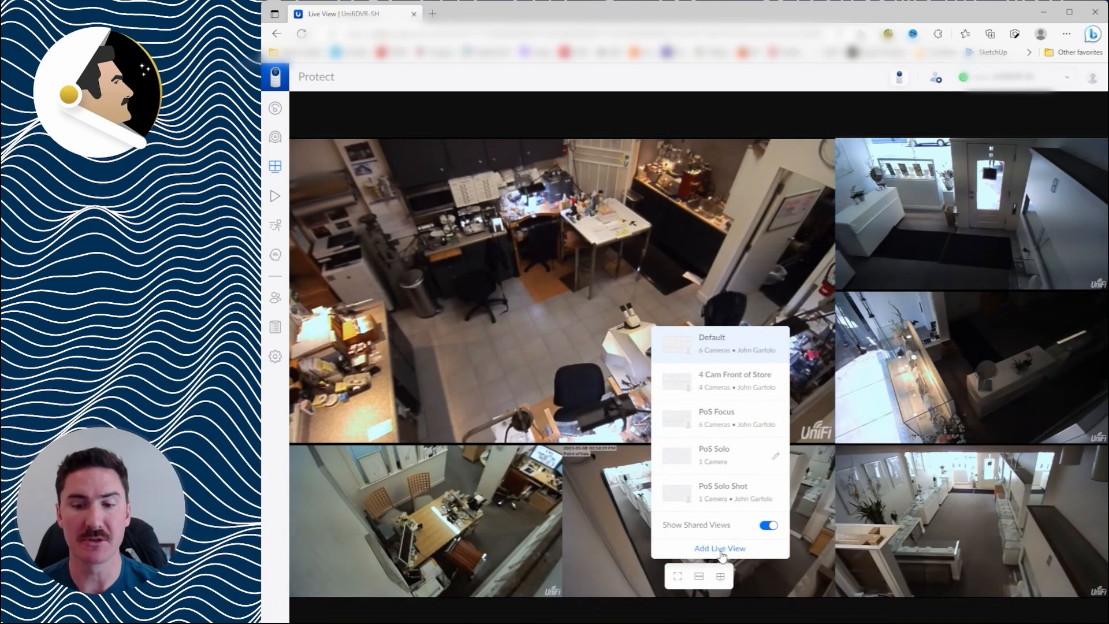
Step: Add a live view named '4 Cam - PoS, BackRoom, GemDesk, FrontDoor' and share it with others
{"action": "left_click", "coordinate": [719, 549]}
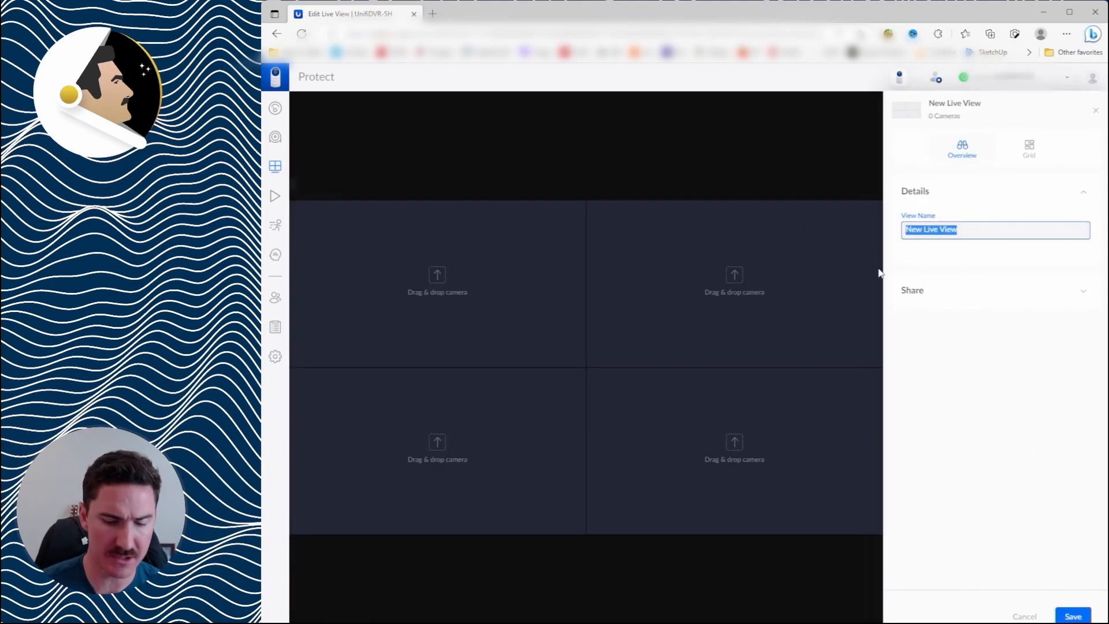
{"action": "type", "text": "4 Cam -"}
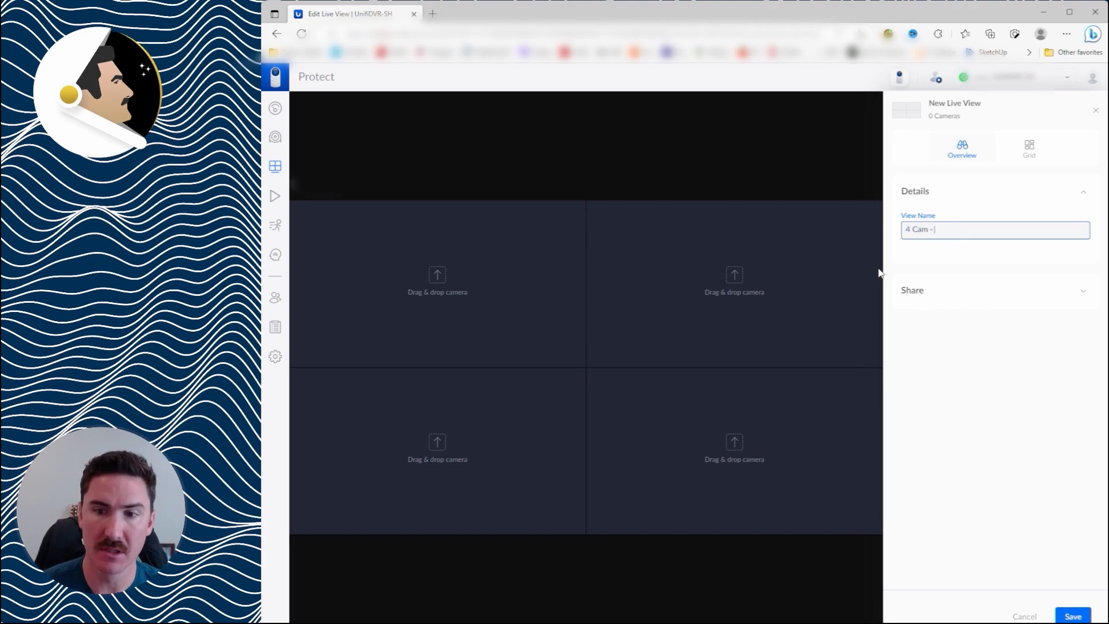
{"action": "type", "text": "PoS"}
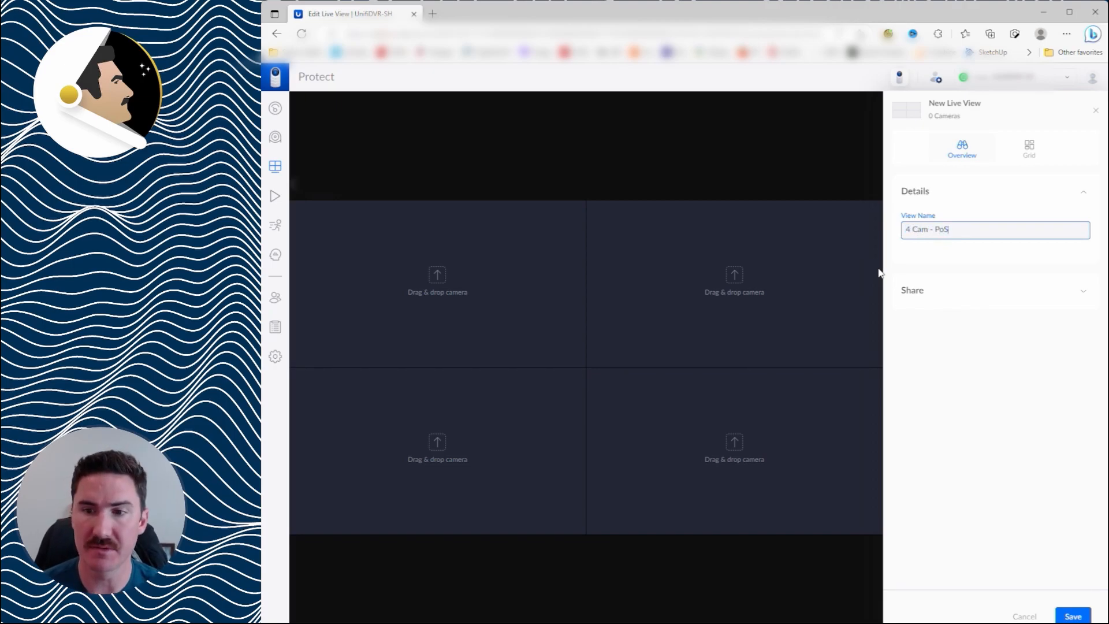
{"action": "type", "text": ", BackRoom,"}
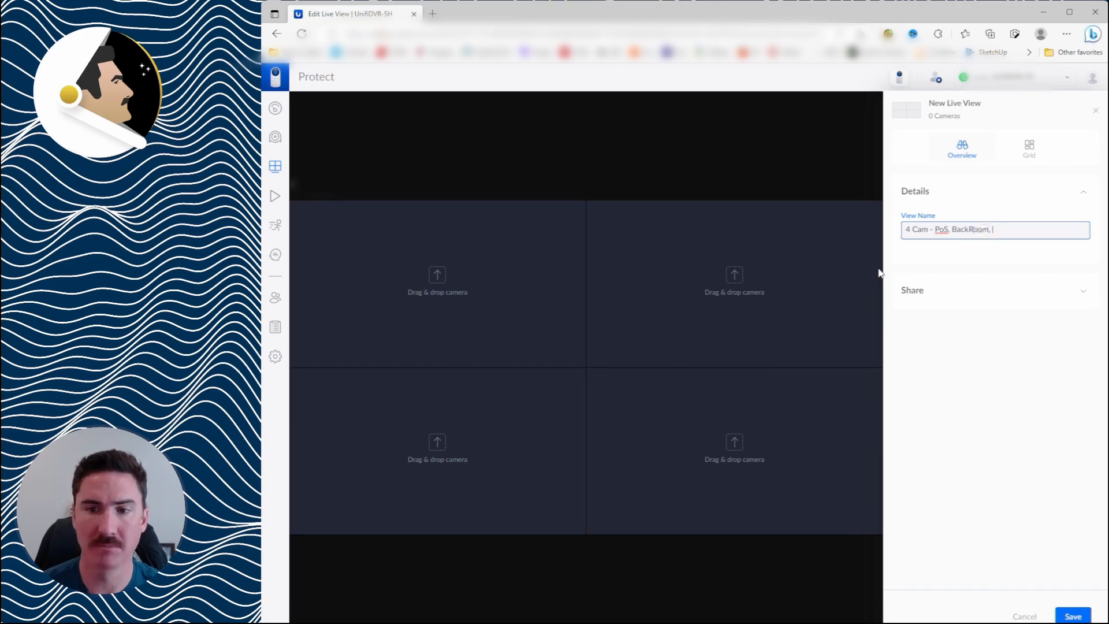
{"action": "type", "text": "GemDesk, H"}
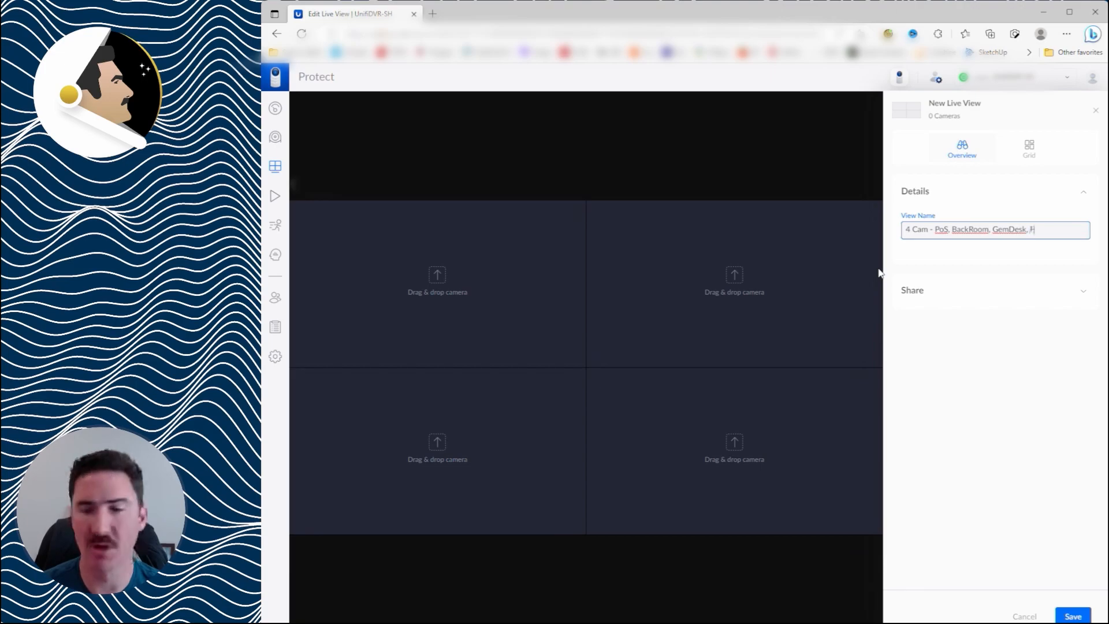
{"action": "type", "text": "FrontDoor"}
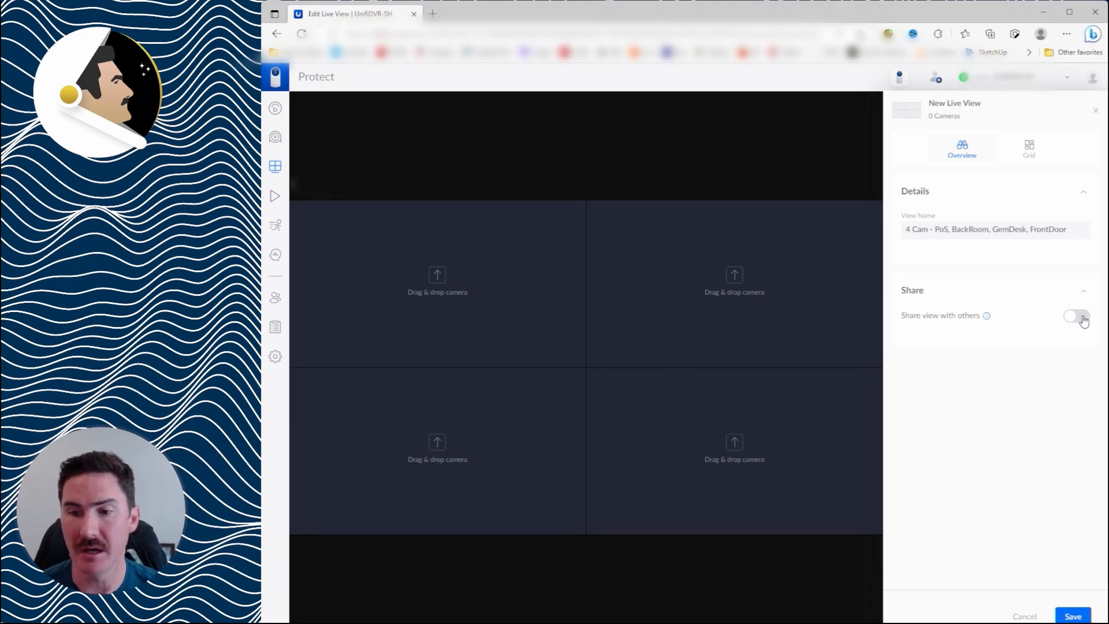
{"action": "left_click", "coordinate": [1075, 316]}
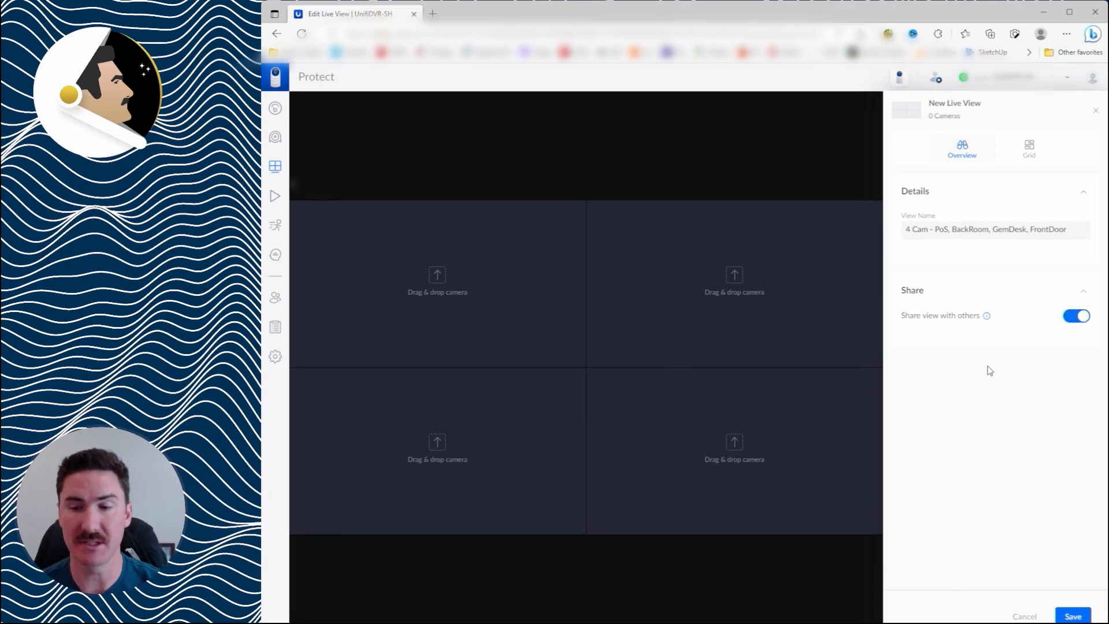
{"action": "mouse_move", "coordinate": [977, 330]}
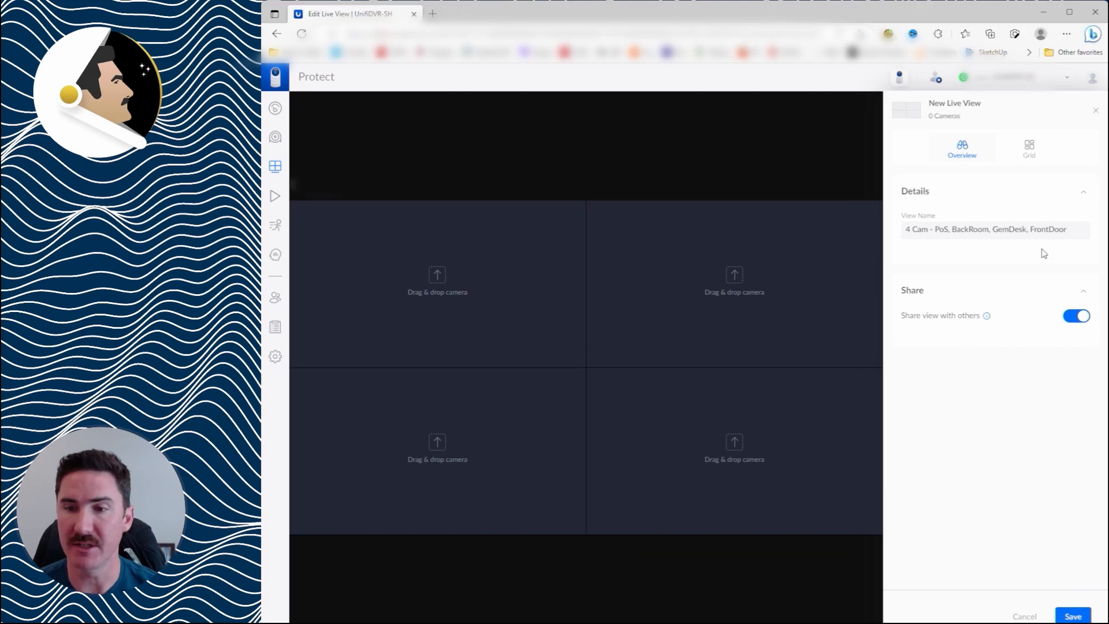
{"action": "mouse_move", "coordinate": [980, 157]}
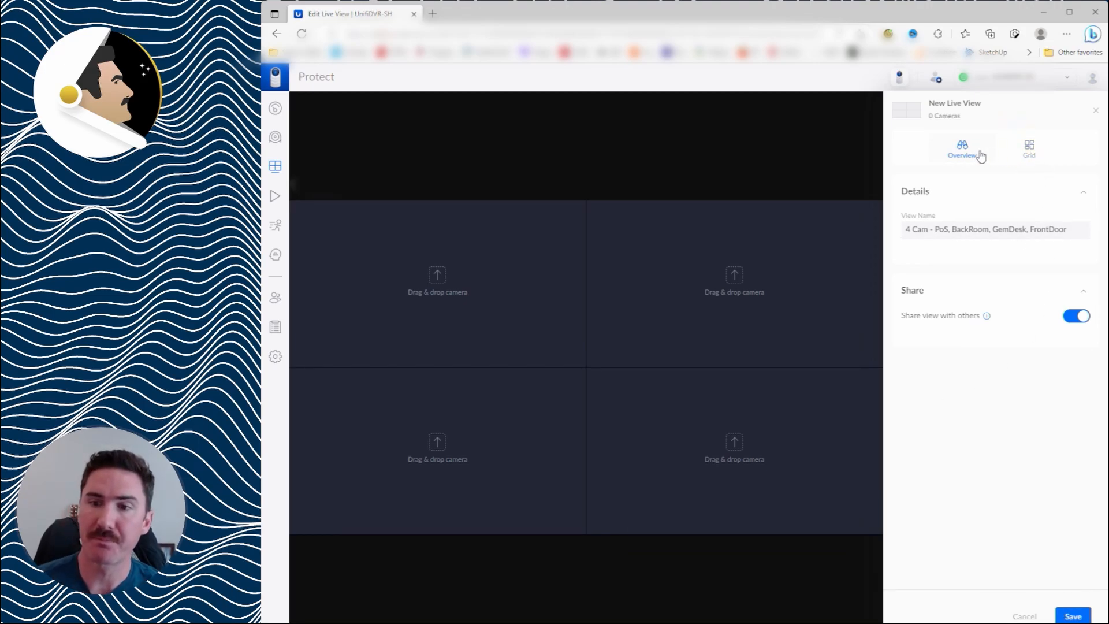
Step: Use the 4 Cameras grid with Point of Sale, Back Room, Gem Desk, Front Door, and save
{"action": "left_click", "coordinate": [1028, 149]}
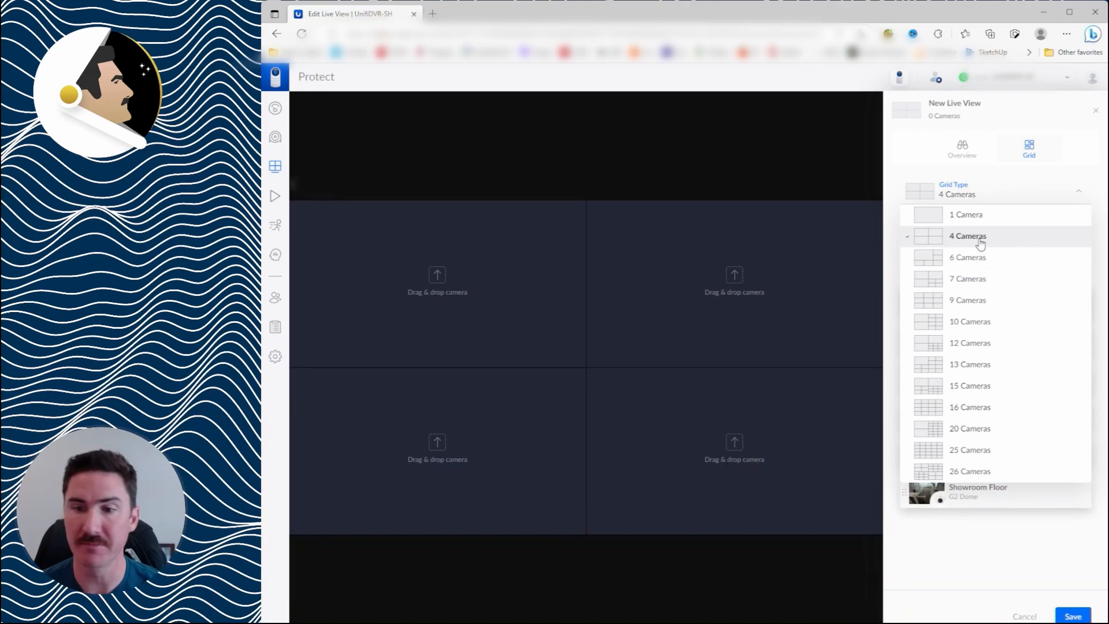
{"action": "left_click", "coordinate": [967, 236]}
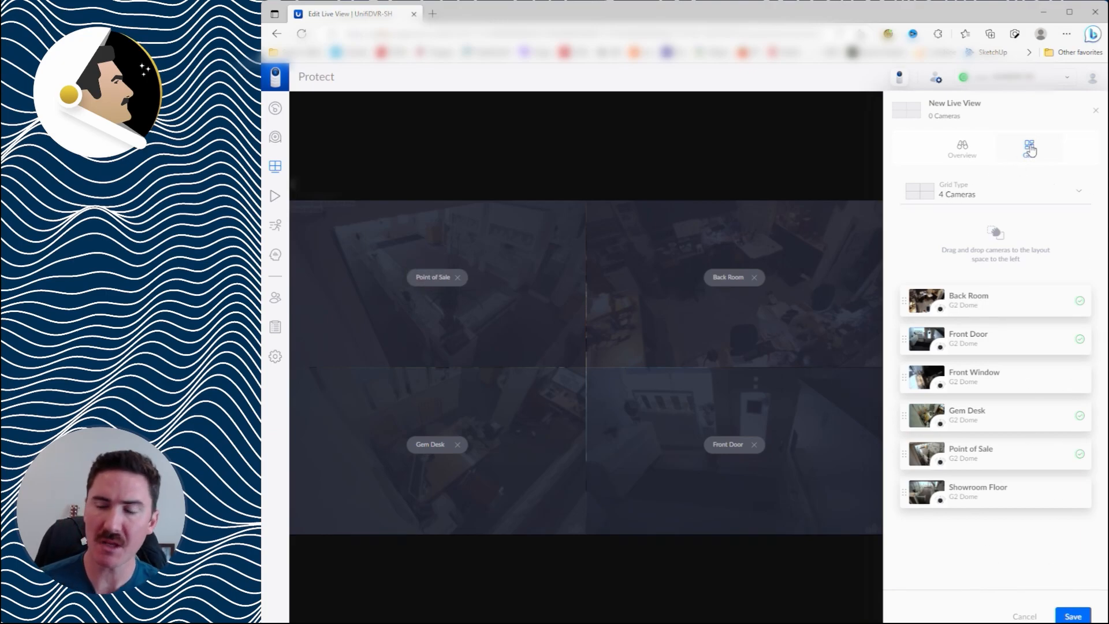
{"action": "left_click", "coordinate": [1072, 616]}
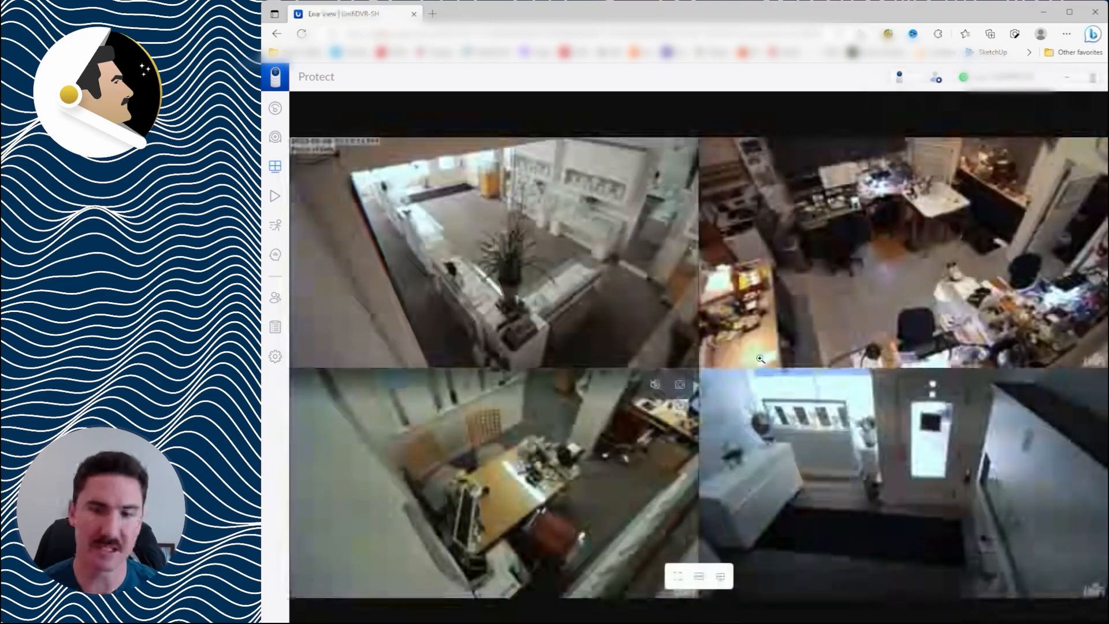
Step: Switch to the '4 Cam - PoS, BackRoom…' view and confirm it is listed among live views
{"action": "left_click", "coordinate": [747, 577]}
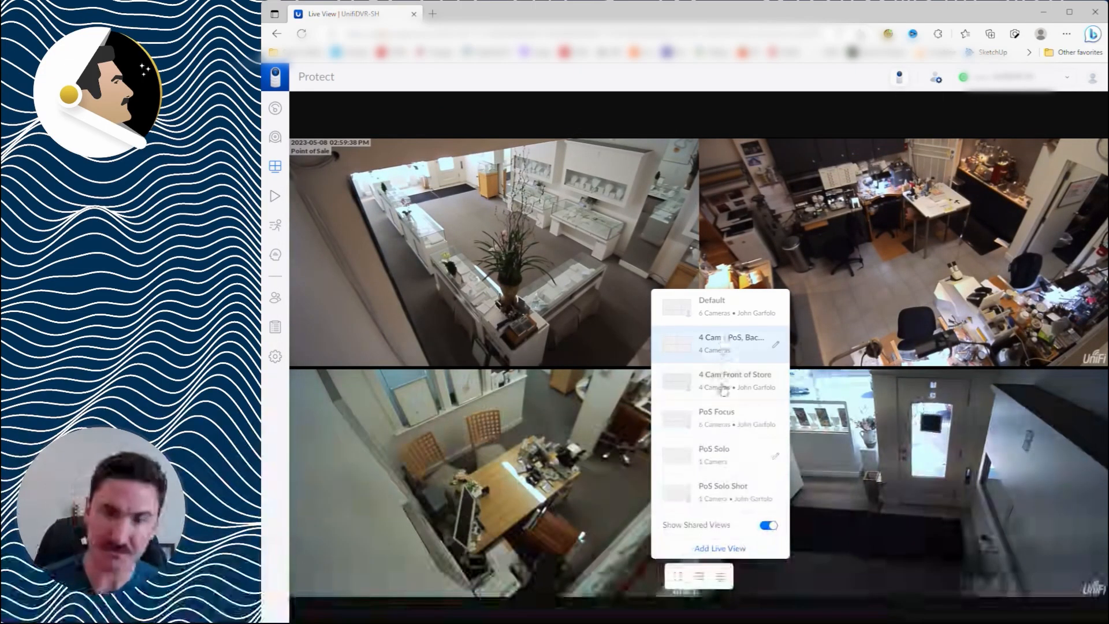
{"action": "left_click", "coordinate": [735, 338]}
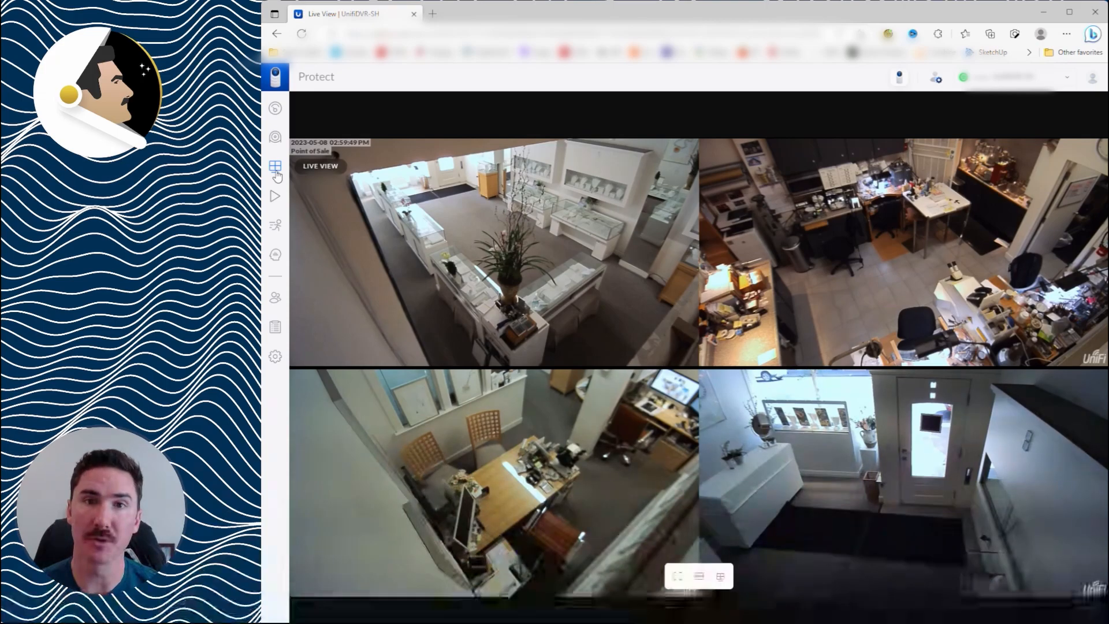
{"action": "mouse_move", "coordinate": [699, 576]}
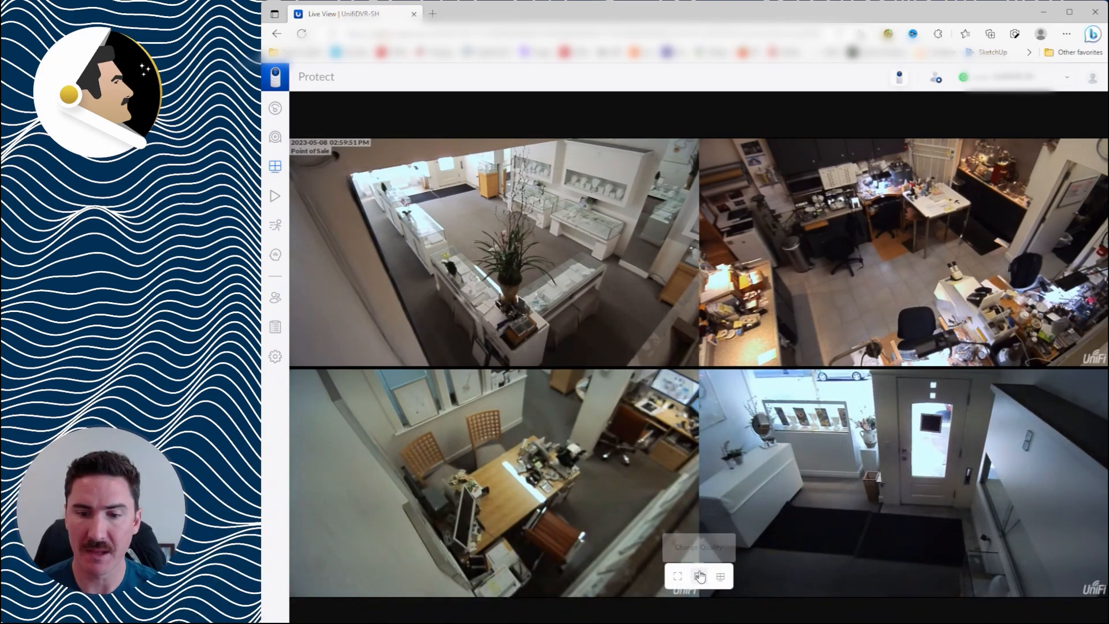
{"action": "left_click", "coordinate": [721, 576]}
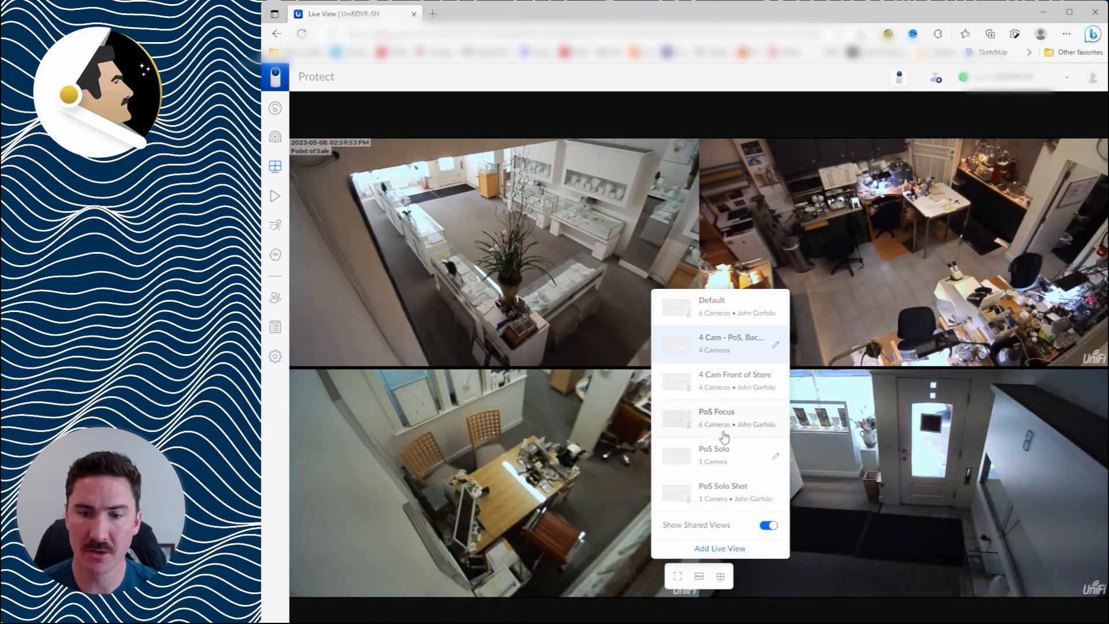